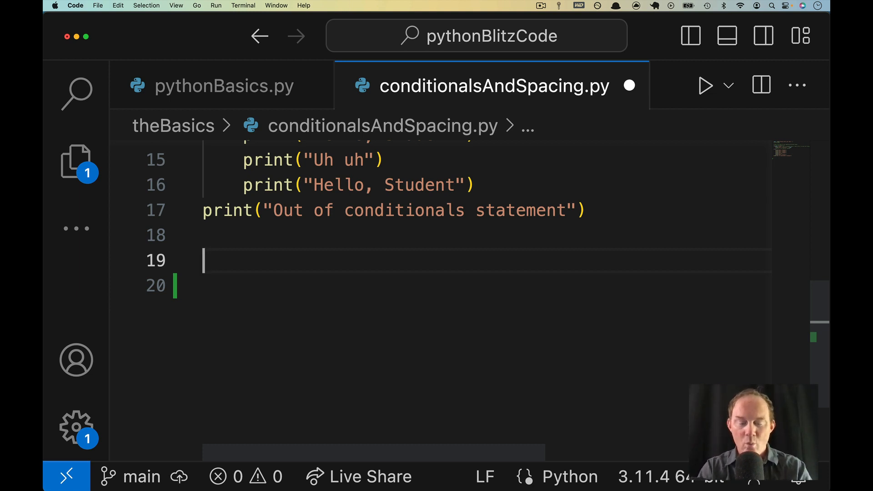
Write the comment line '# mon nom est - My name is' below the prints.
type("# mon nom e")
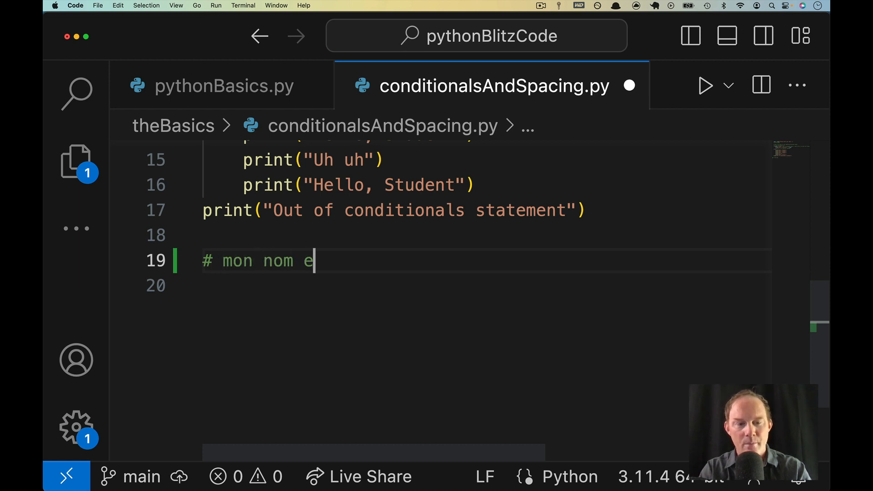
type("st -")
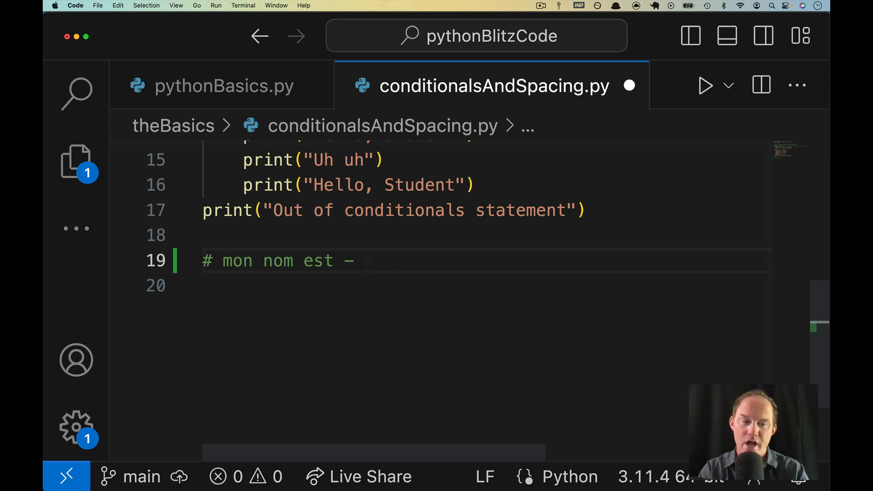
type("My name is")
left_click(485, 285)
type("#")
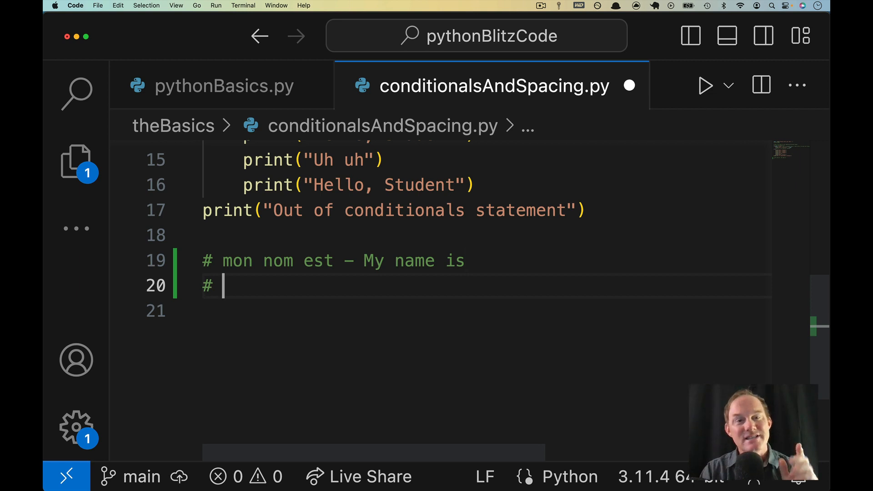
left_click_drag(223, 260, 333, 261)
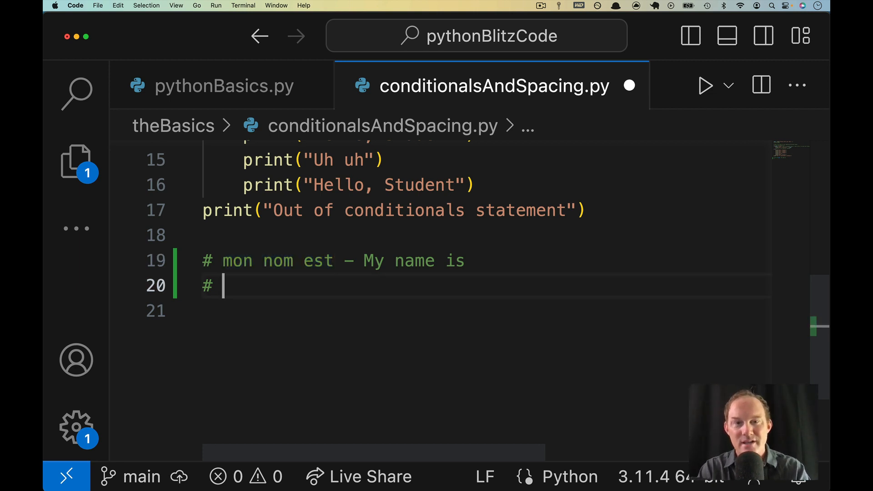
Write the second comment line '# je m'appelle - I call myself'.
type("je m'a[")
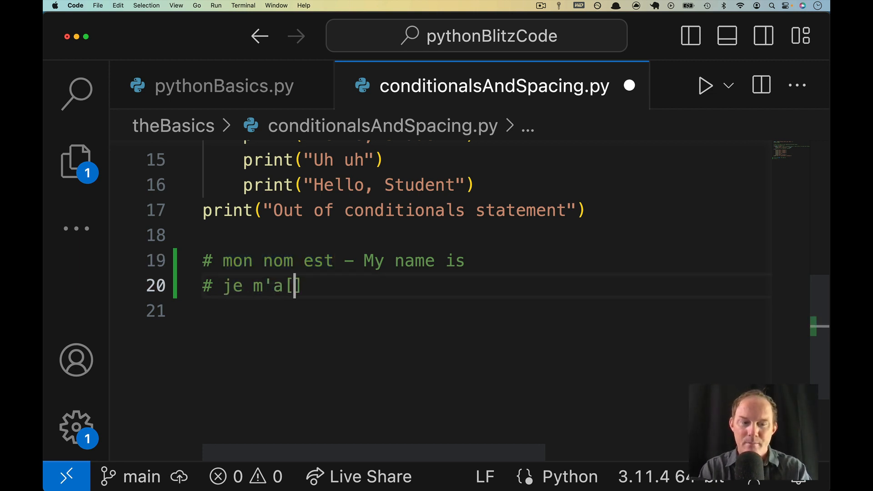
type("ppelle —")
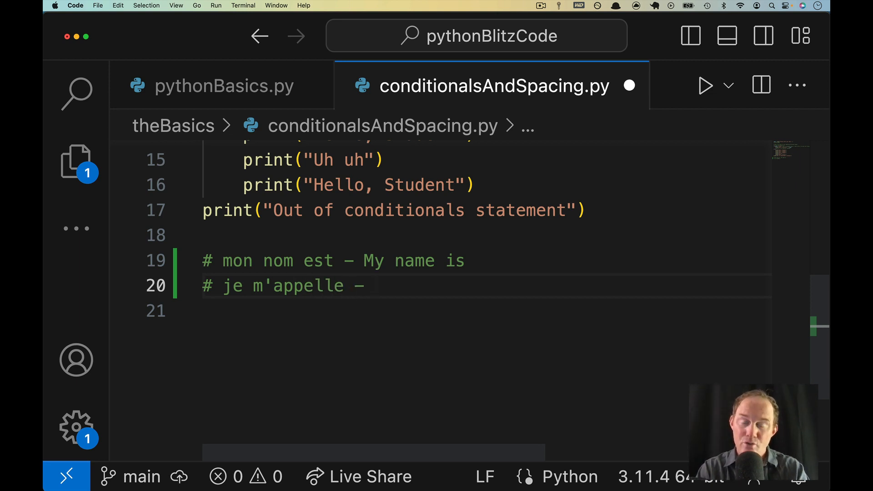
type("I call")
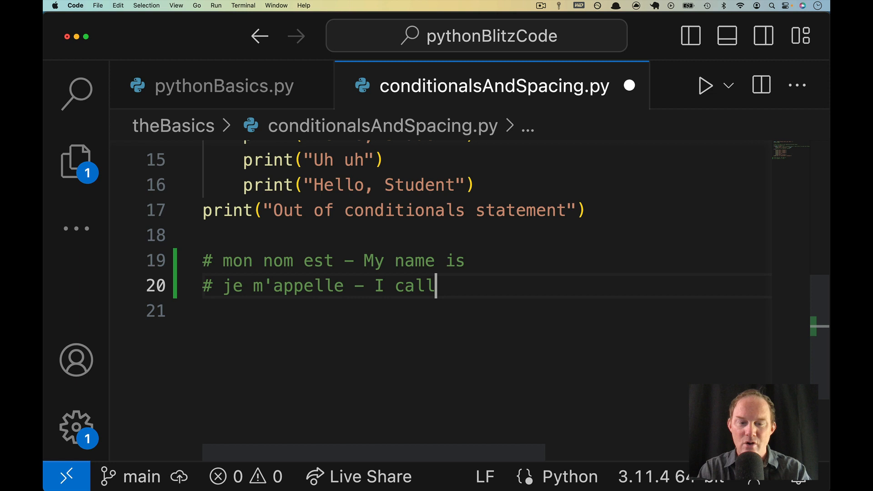
type("myself")
left_click(486, 261)
type(" - H")
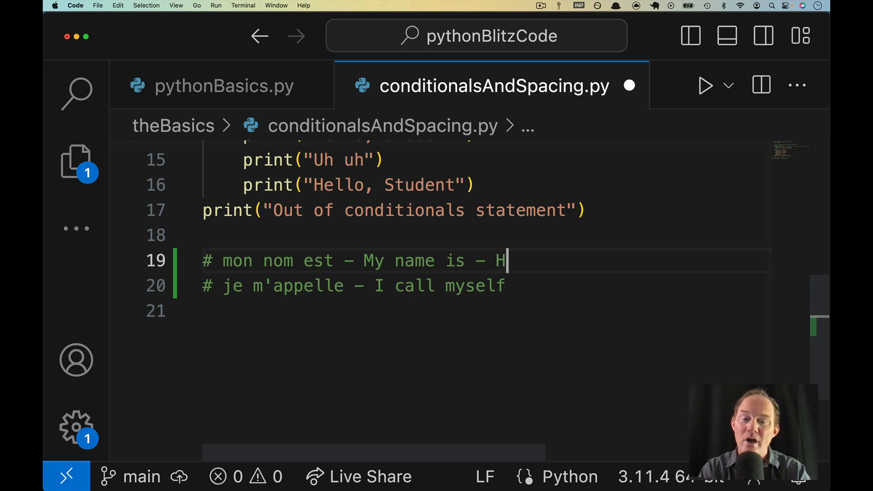
Append '- Huh? Uh, I guess so...' to the 'mon nom est' comment line.
type("uh? Uh")
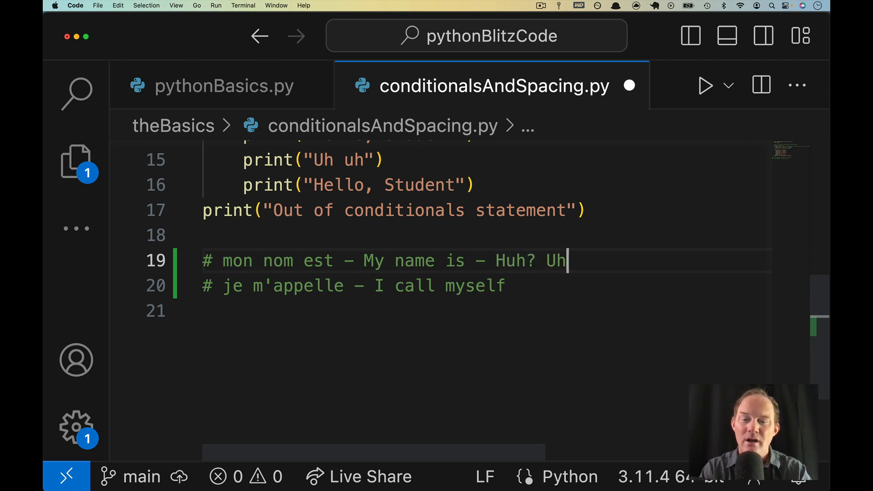
type(", I guess os....")
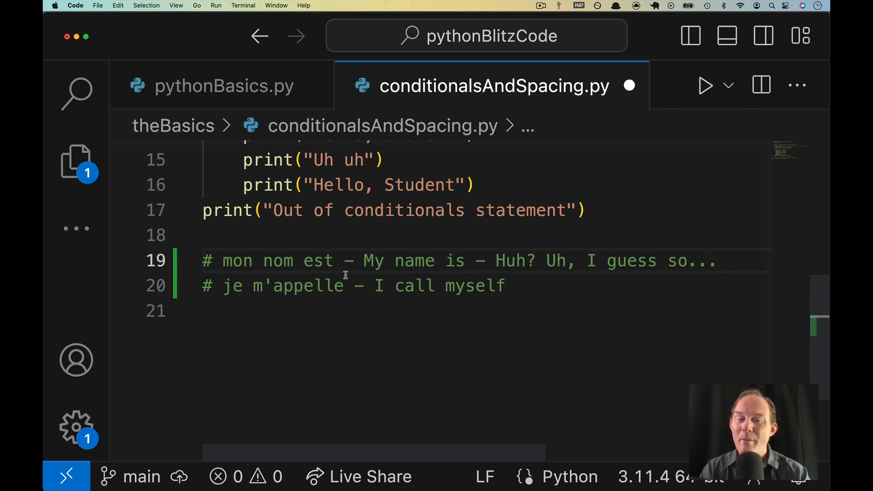
left_click_drag(221, 261, 331, 260)
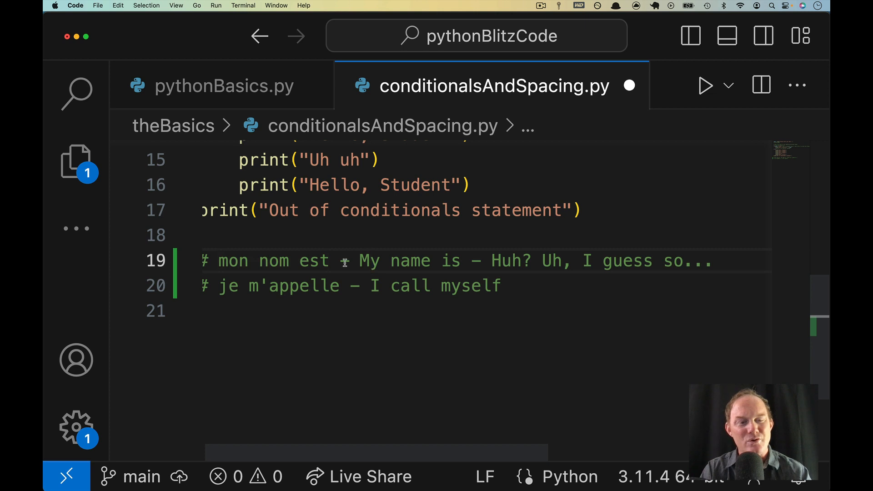
mouse_move(328, 262)
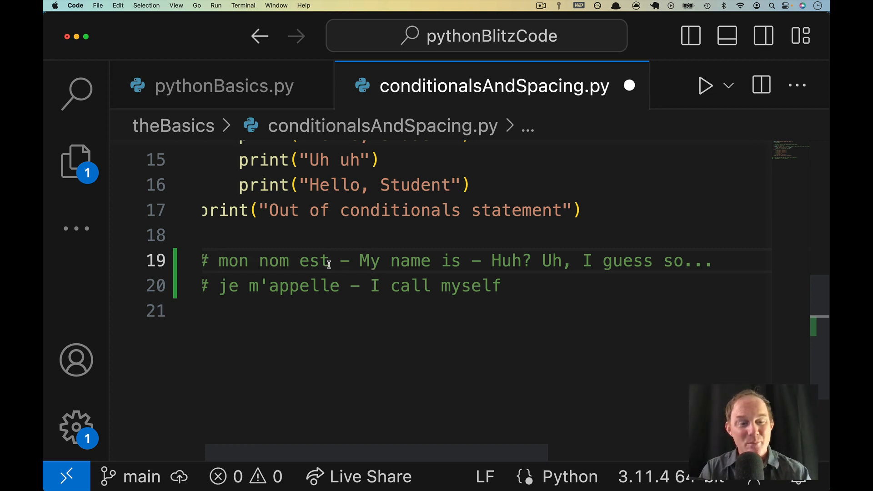
left_click_drag(219, 261, 328, 261)
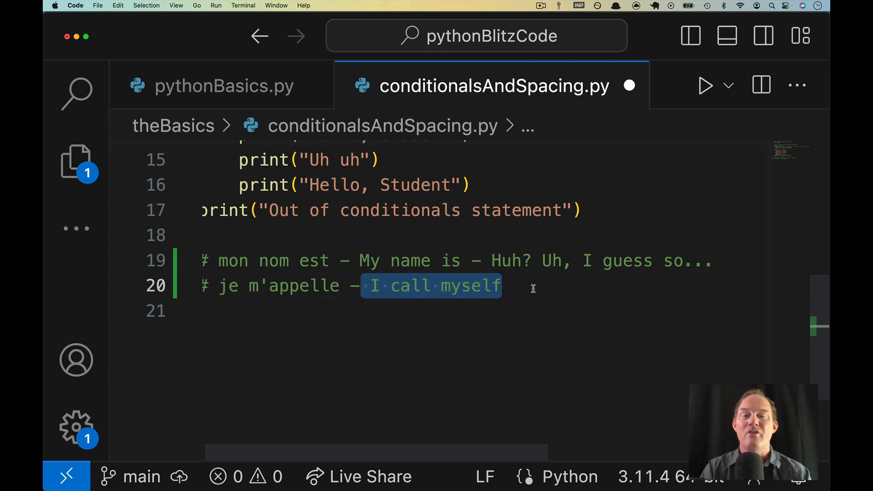
Append '- Ya. That's good...' to the 'je m'appelle' line and start a fresh line below.
left_click(503, 285)
type(" -")
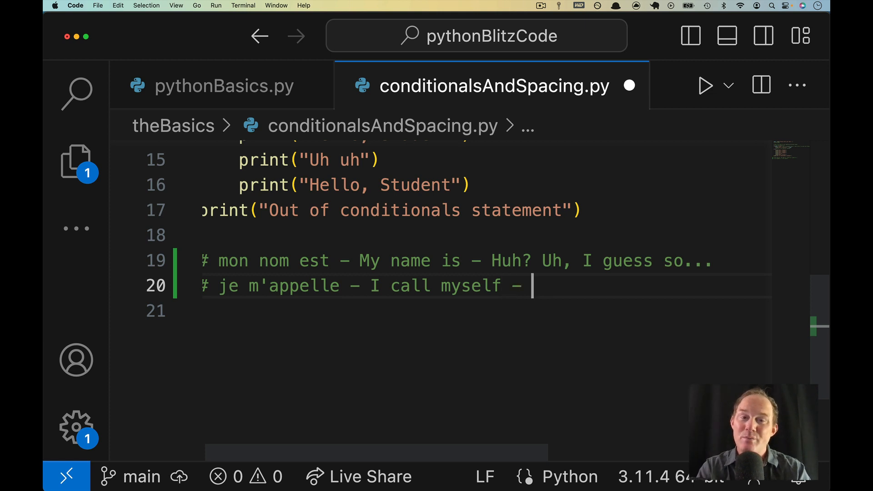
type("Ya.")
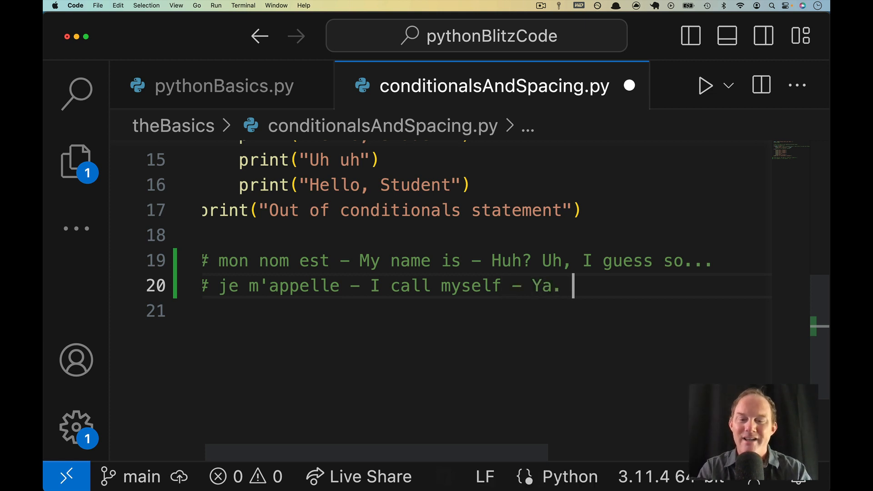
type("That's good. Well d")
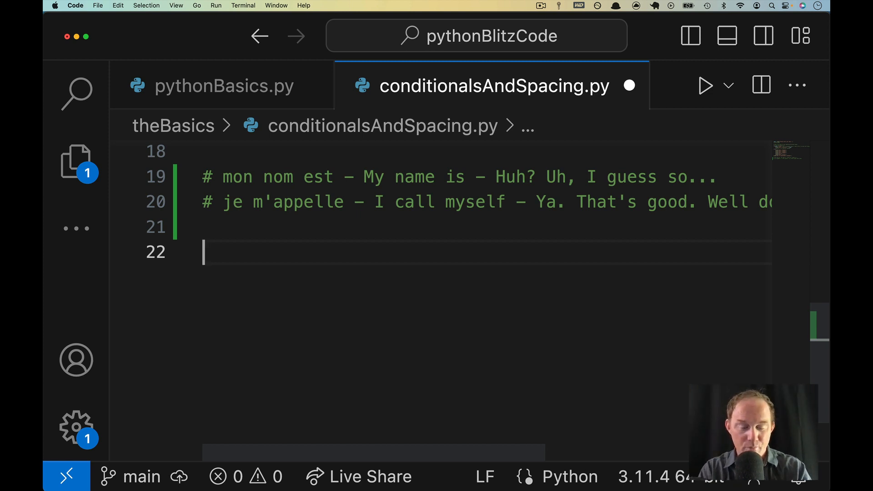
Write name = "Rob" and the header if(name == "Rob"){} with braces.
type("name =")
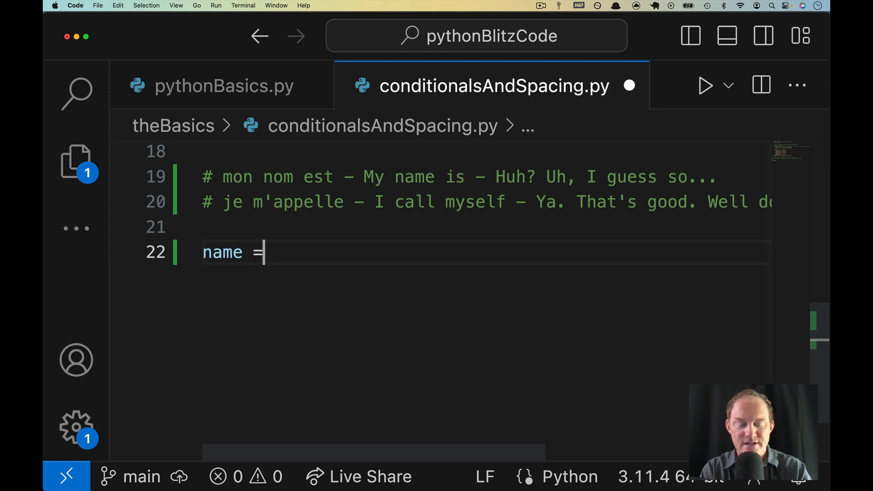
type("\"Rob\"")
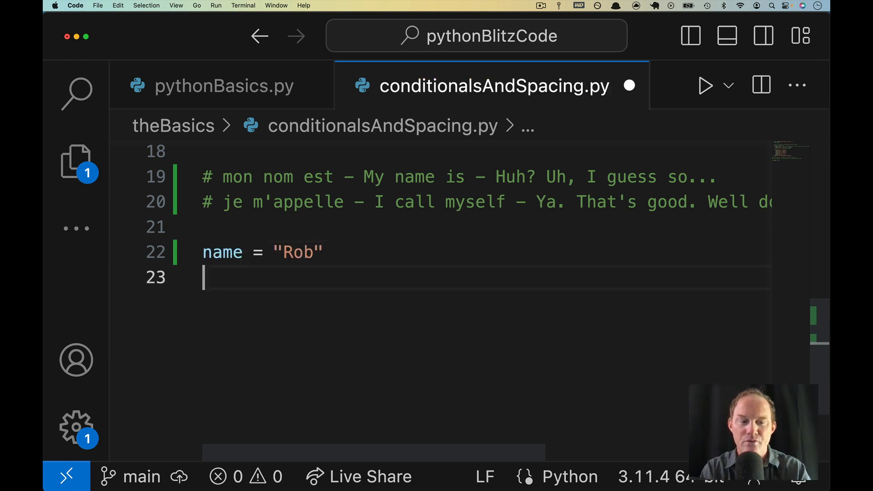
type("if(name ==")
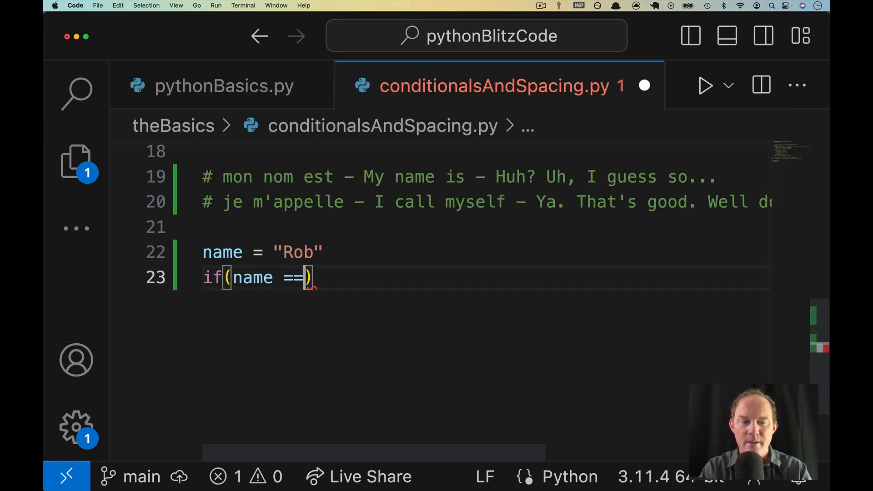
type("\"Rob\"")
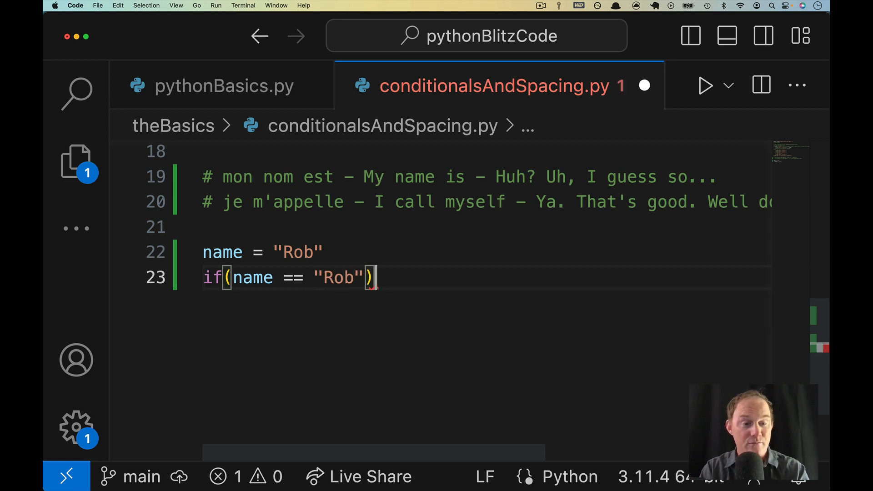
type("{}")
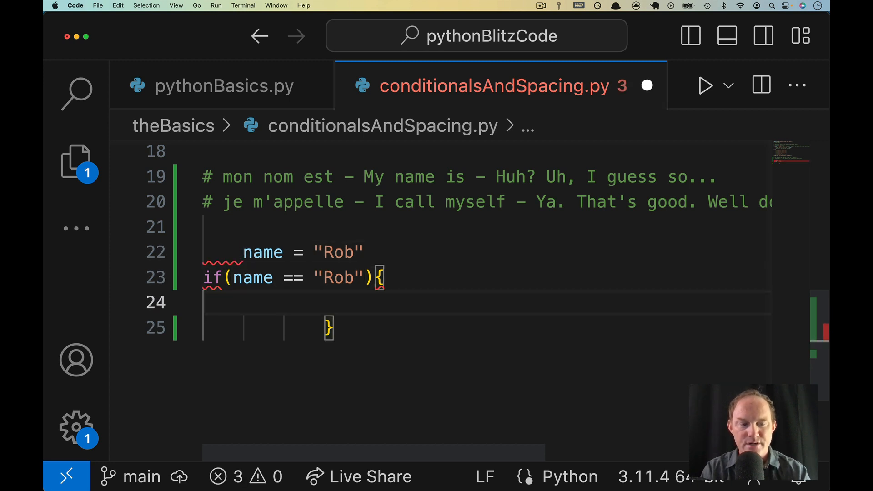
Add a 'do something' note and several print(name) lines at random indents inside the if.
type("do someth")
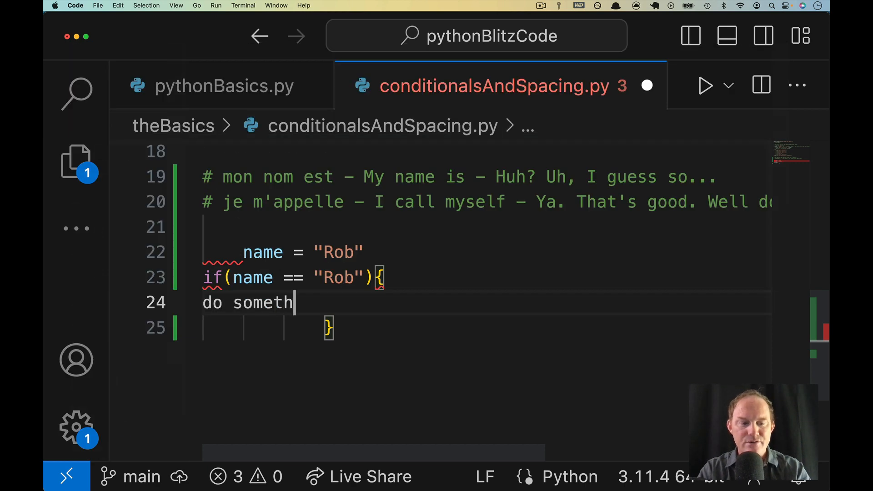
type("ing")
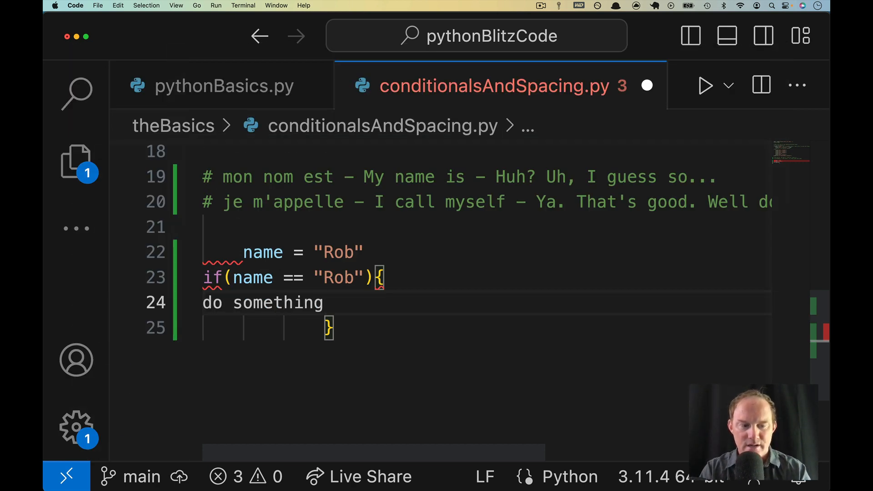
type("print()")
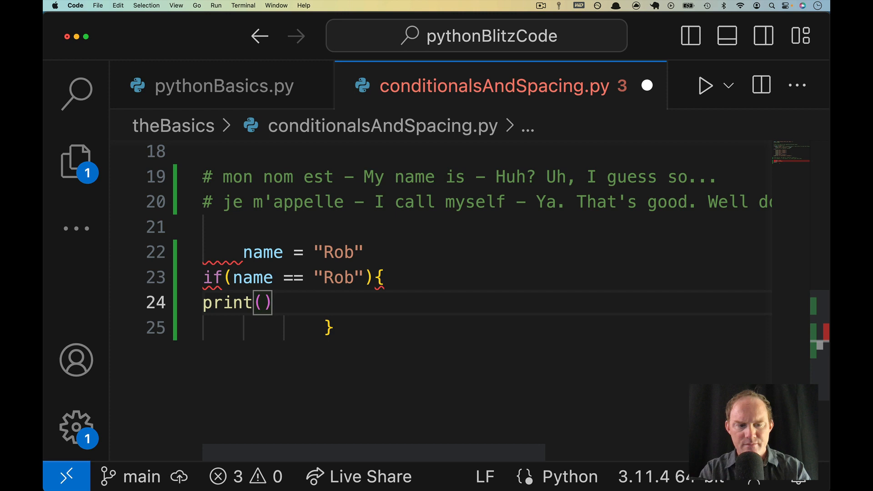
type("name")
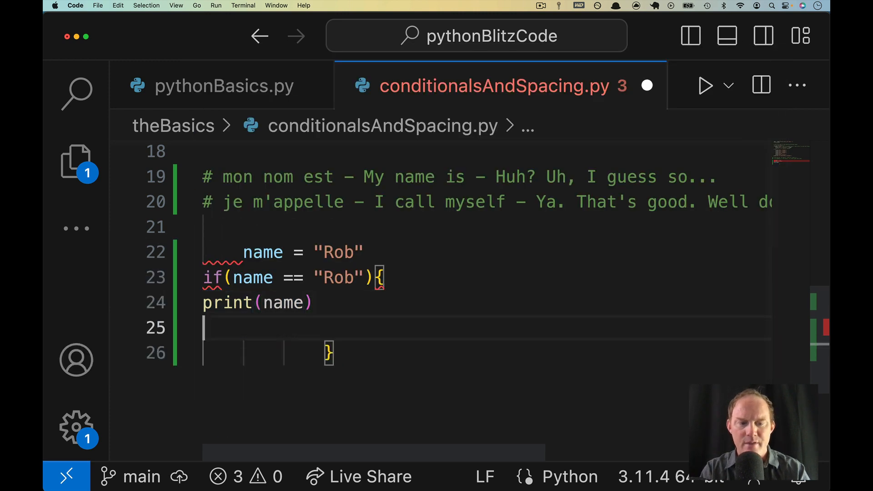
type("print(name)")
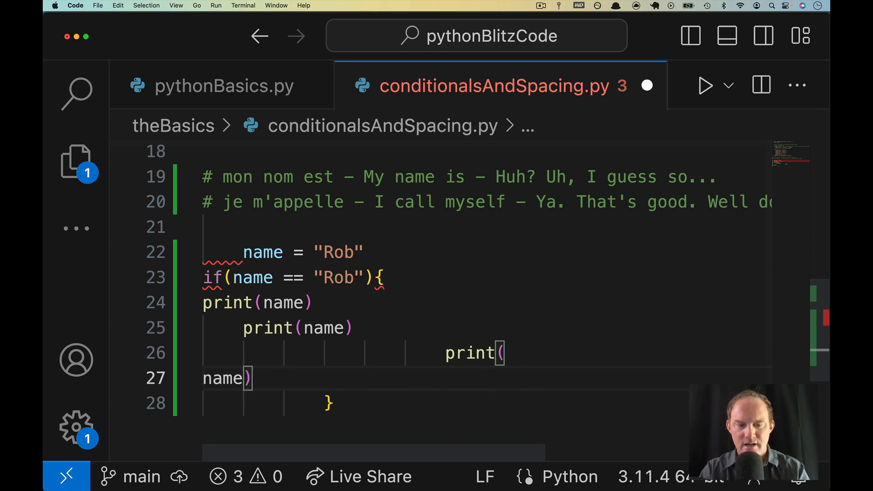
Add the else branch with its brace and another print(name) line.
type("else")
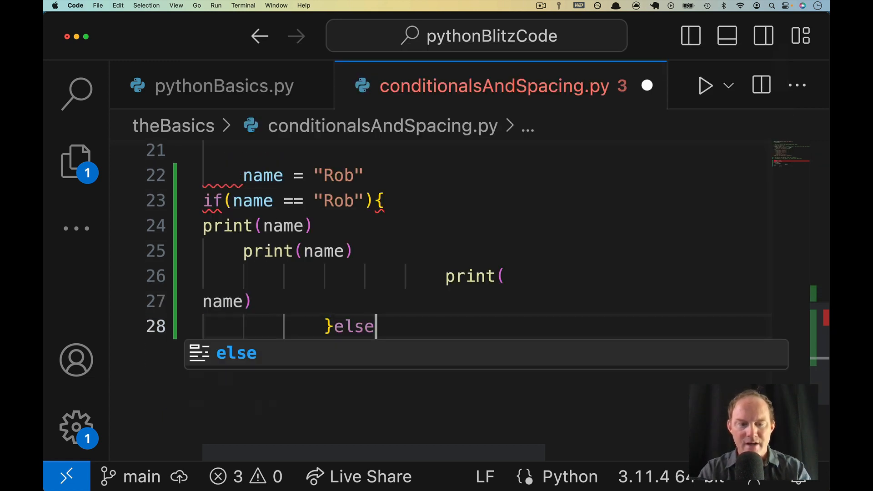
key("enter")
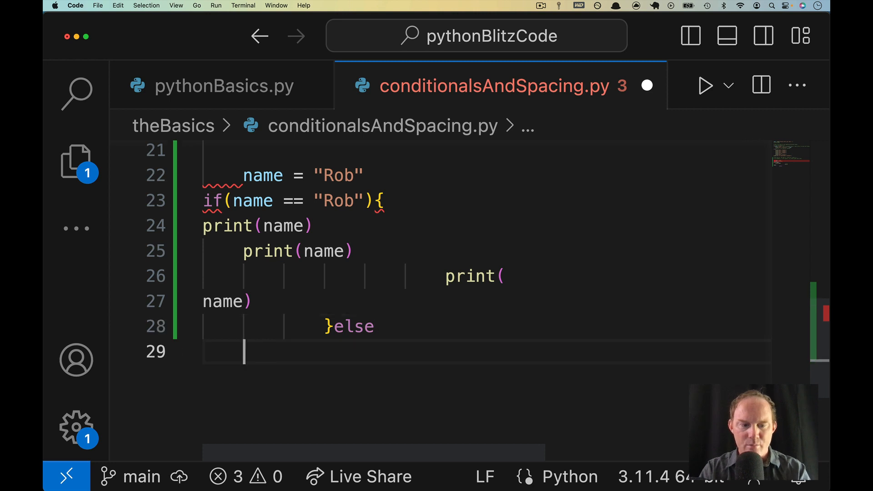
type("{")
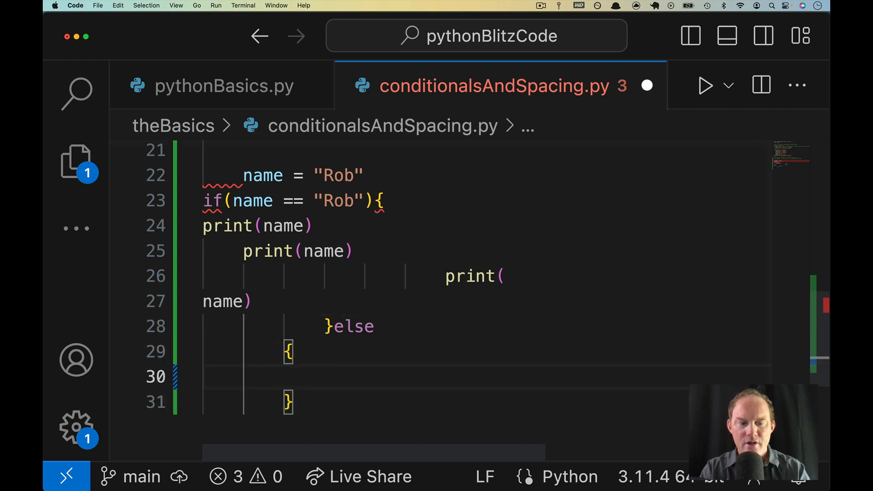
type("print(name)")
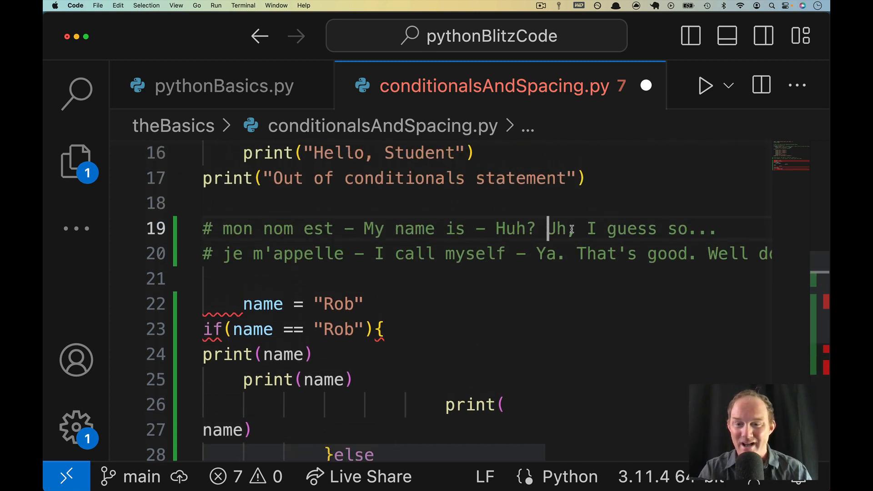
Re-indent each print(name) with one tab and join }else{ on one line.
left_click_drag(548, 228, 718, 228)
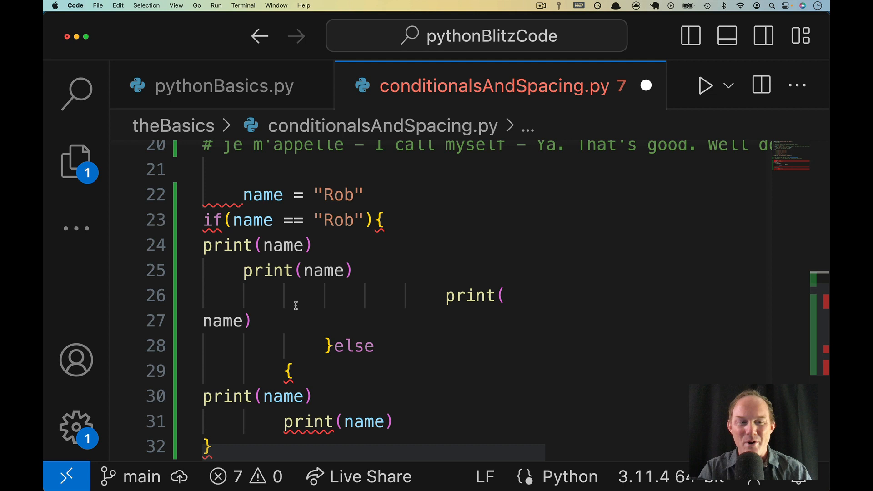
scroll("down", 3)
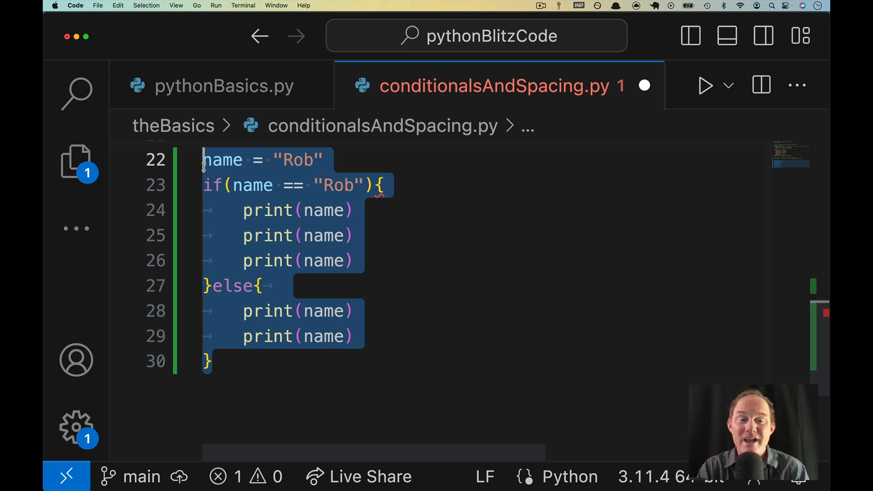
Join the name and if/else block onto line 22 with semicolons between print(name) calls.
left_click(262, 185)
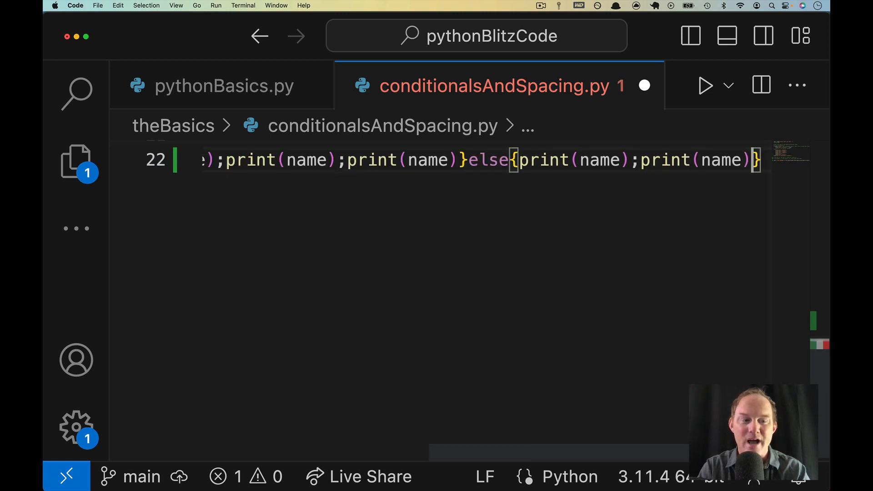
mouse_move(180, 12)
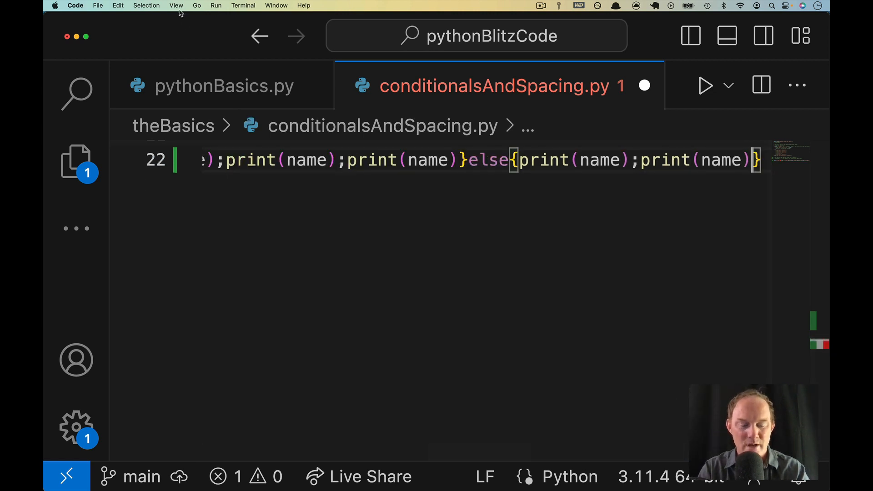